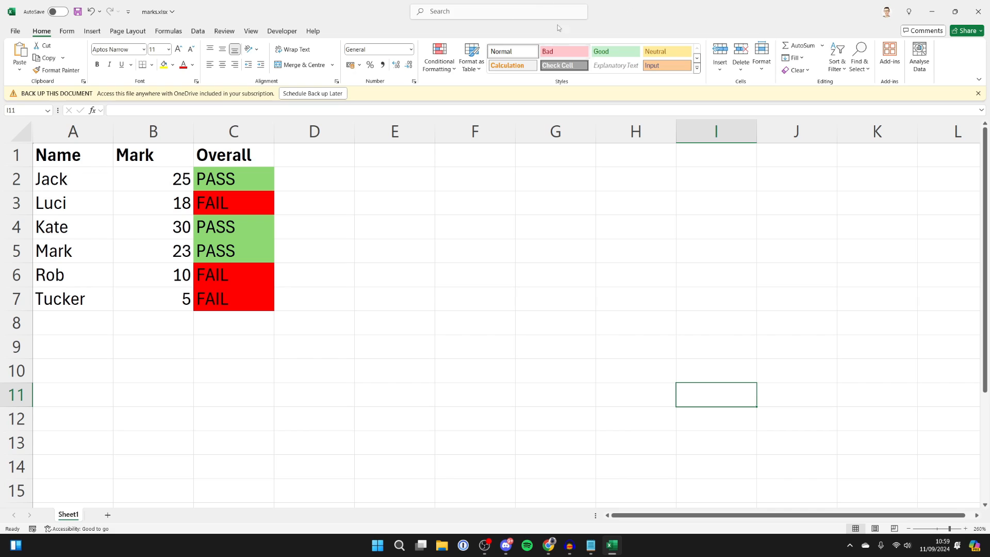
- Show the sharing options for the marks.xlsx workbook from the Share button
click(964, 30)
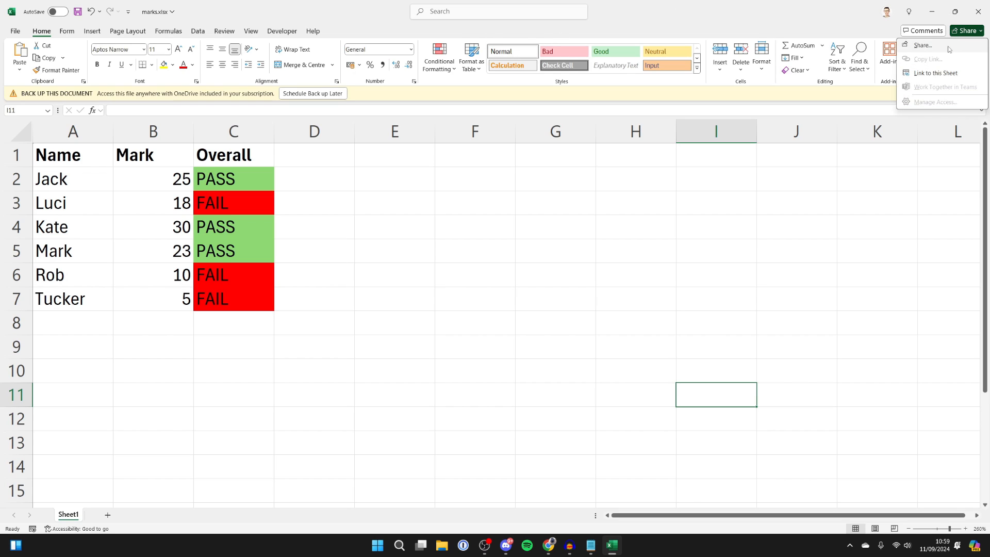
- Open the Share dialog for the marks workbook
click(922, 45)
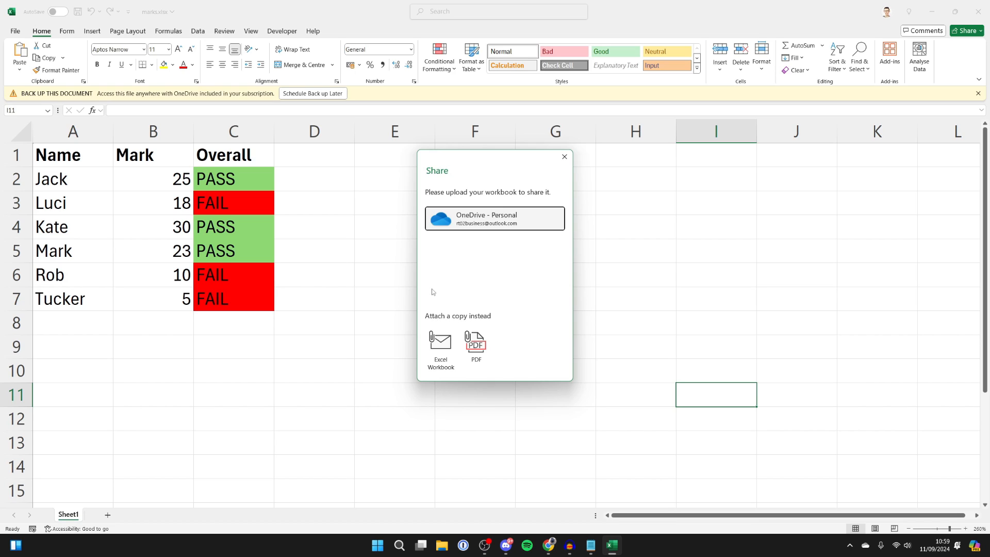
mouse_move(464, 366)
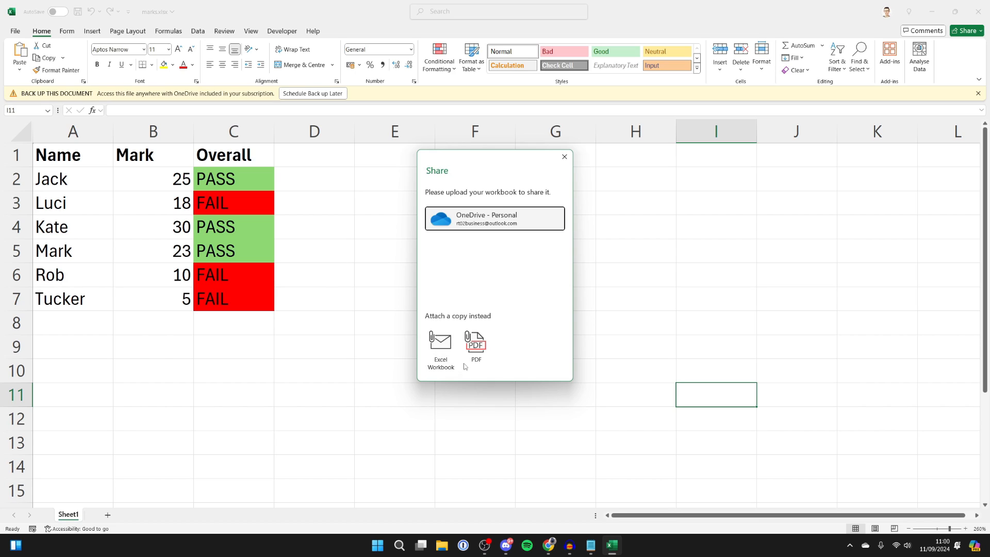
- Attach a copy of marks.xlsx as an Excel Workbook to a new Outlook email
click(439, 344)
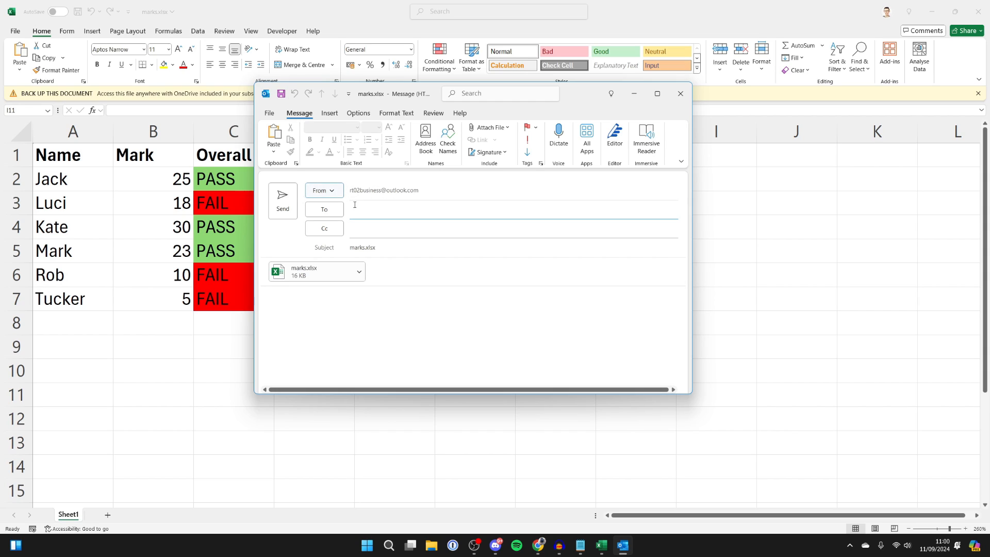